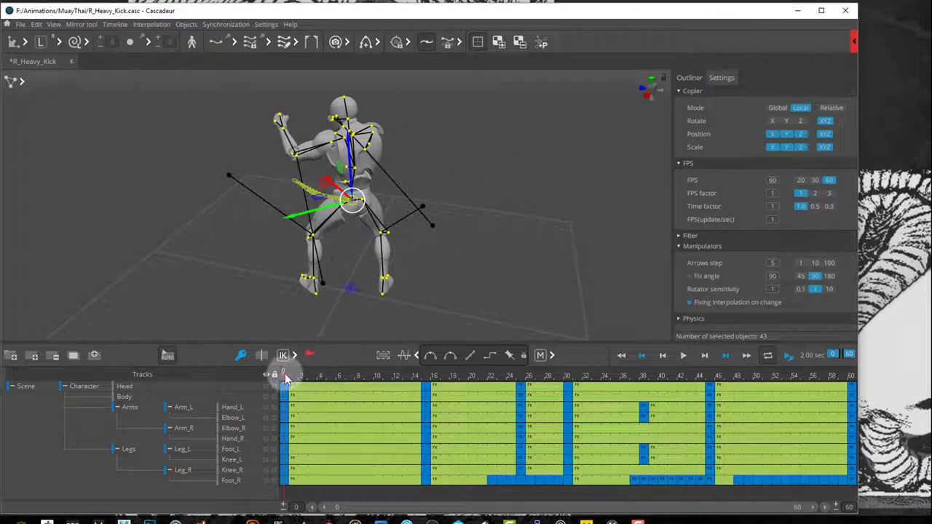
Export the whole R_Heavy_Kick scene via File > Export Fbx/Dae > Scene
{"action": "left_click", "coordinate": [20, 24]}
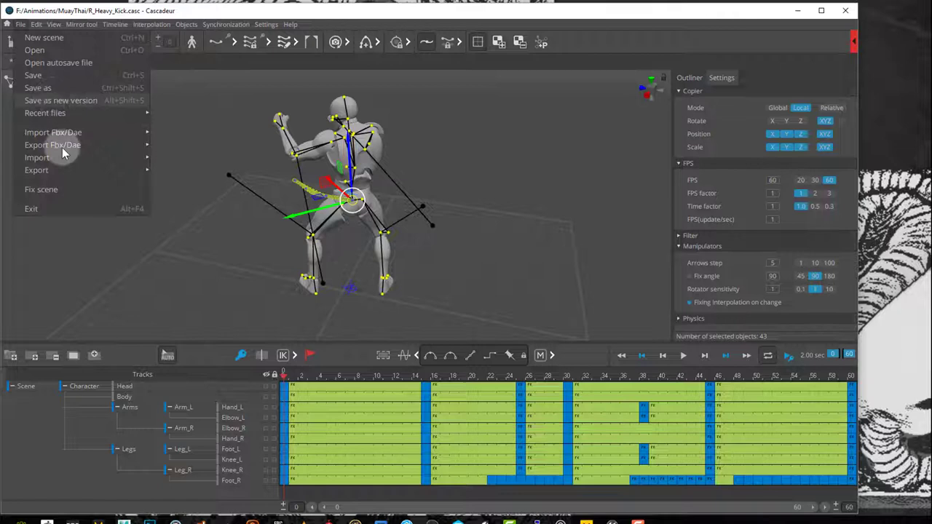
{"action": "mouse_move", "coordinate": [53, 145]}
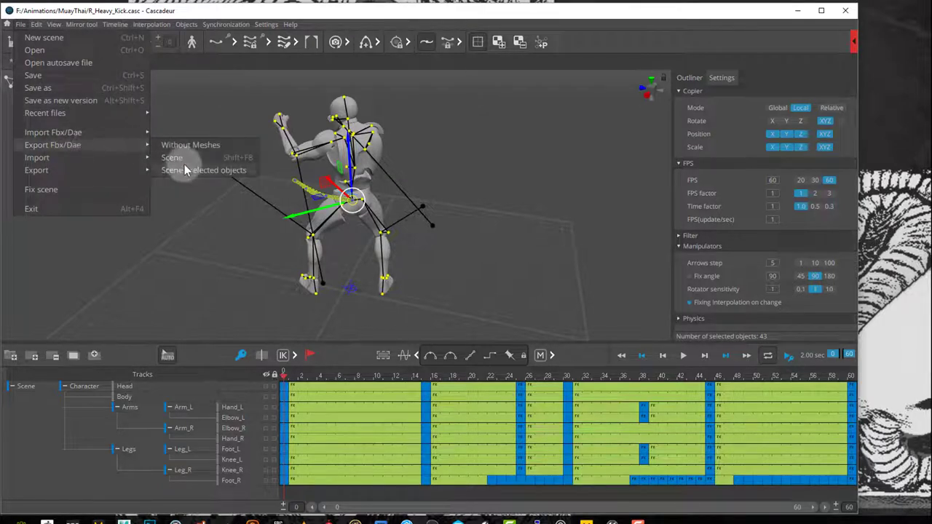
{"action": "left_click", "coordinate": [171, 157]}
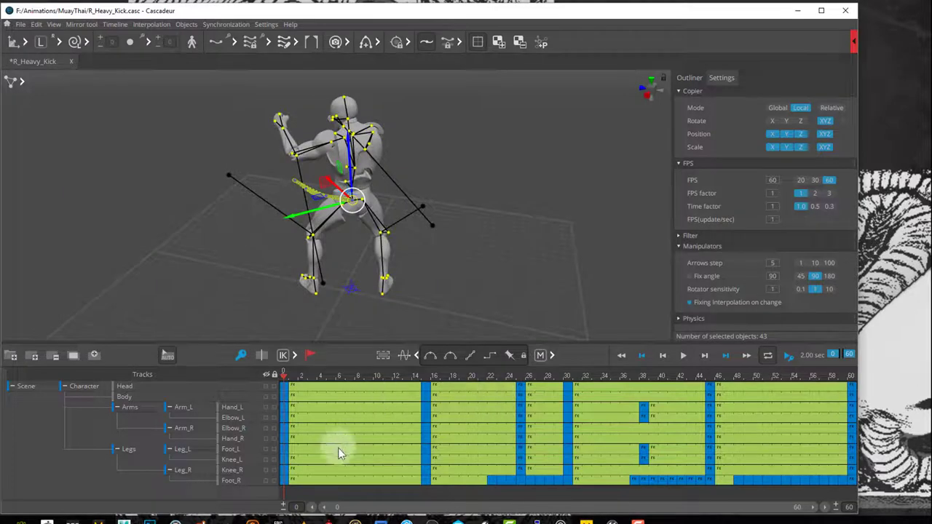
{"action": "mouse_move", "coordinate": [615, 506]}
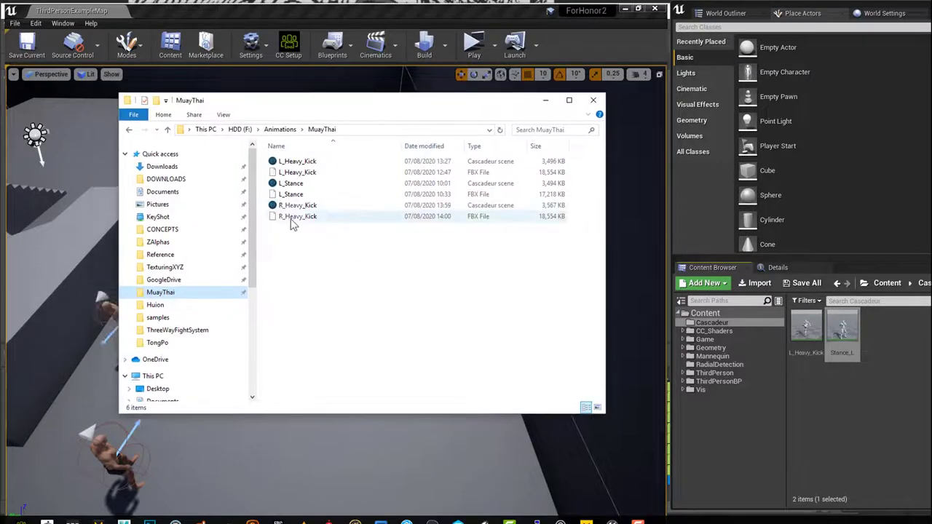
Drag R_Heavy_Kick.fbx from the MuayThai folder into the Cascadeur Content Browser folder
{"action": "left_click", "coordinate": [298, 216]}
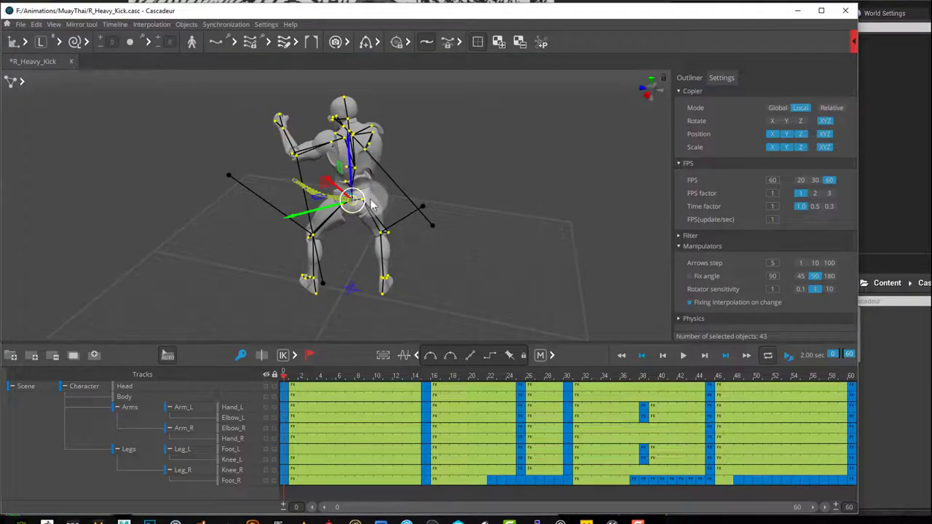
{"action": "left_click", "coordinate": [36, 81]}
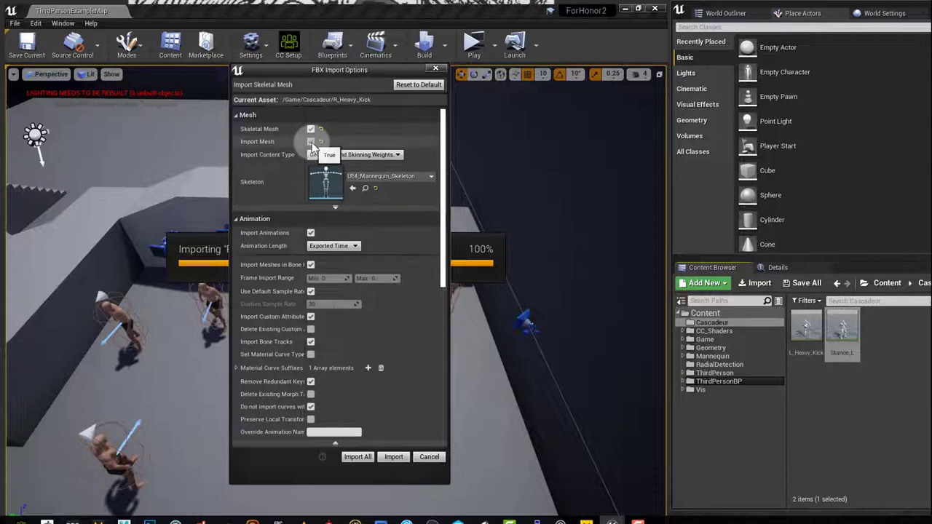
Untick Import Mesh, keep UE4_Mannequin_Skeleton, and import R_Heavy_Kick
{"action": "left_click", "coordinate": [311, 129]}
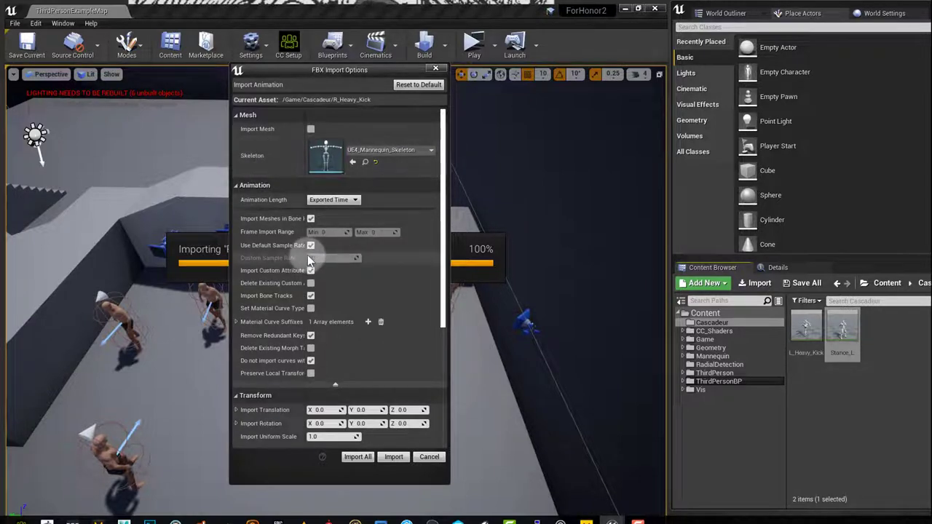
{"action": "left_click", "coordinate": [311, 245]}
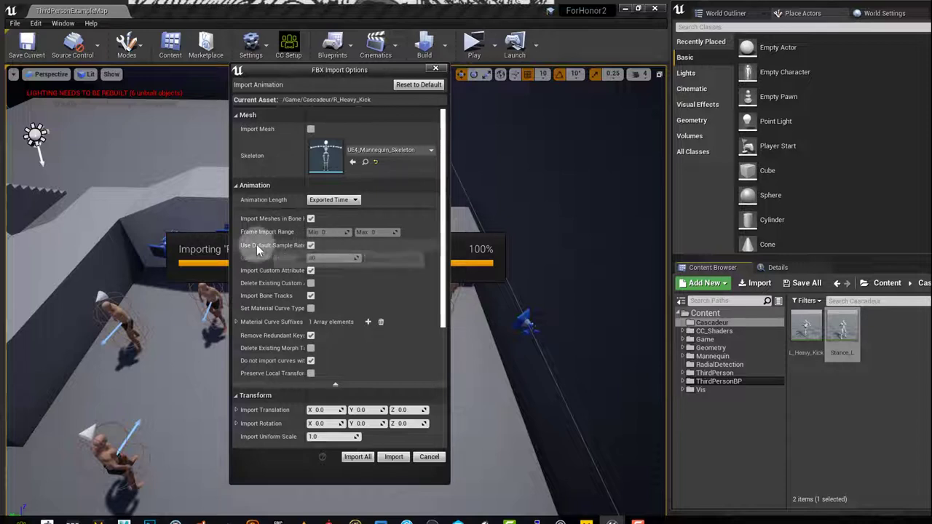
{"action": "mouse_move", "coordinate": [295, 251]}
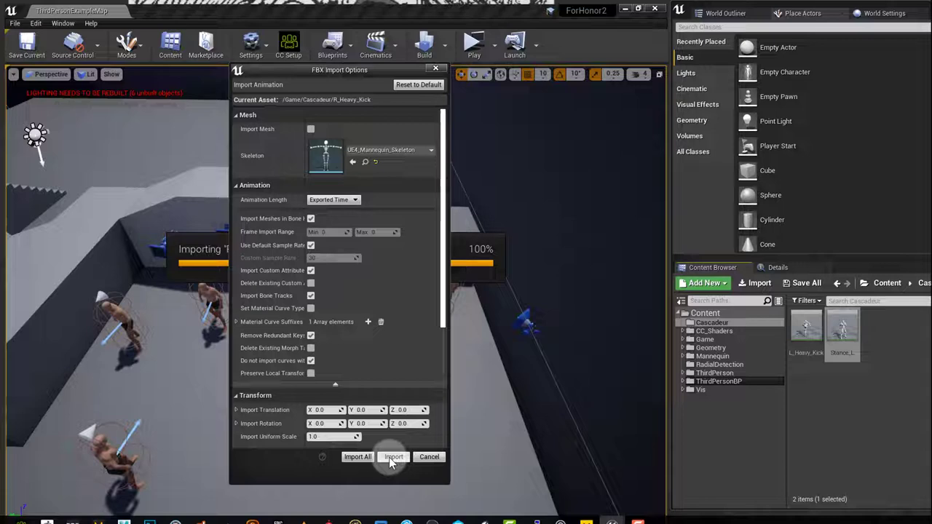
{"action": "left_click", "coordinate": [393, 456]}
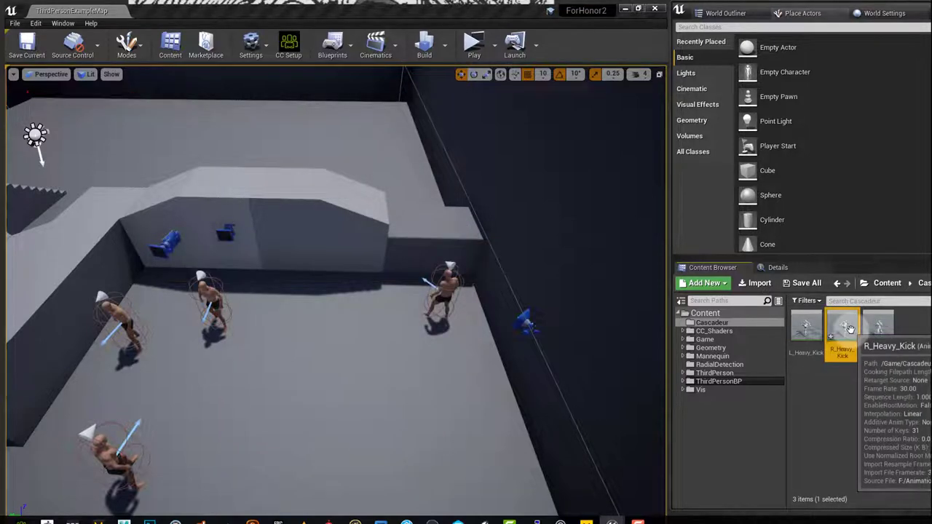
Open the R_Heavy_Kick asset in the Animation Editor to preview the kick
{"action": "double_click", "coordinate": [841, 328]}
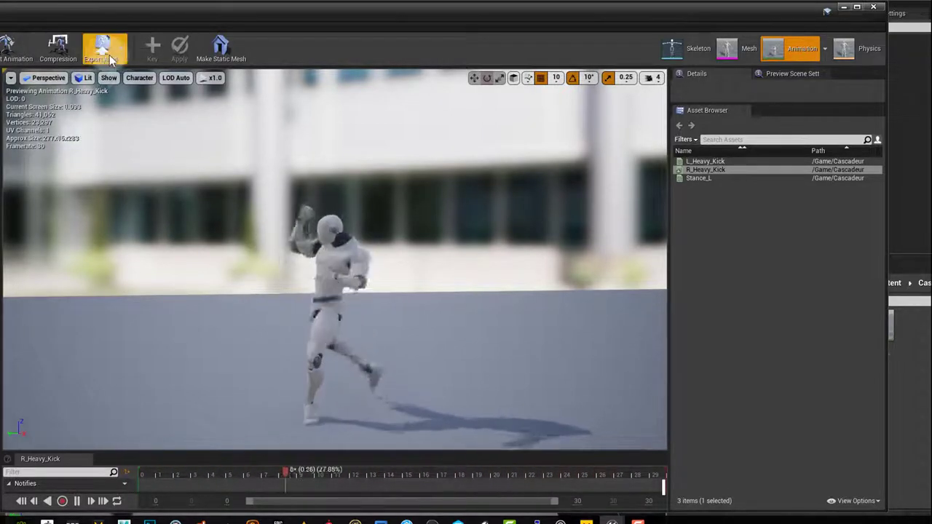
Export R_Heavy_Kick as R_Heavy_Kick.fbx into the Content folder using Export Asset
{"action": "left_click", "coordinate": [102, 48]}
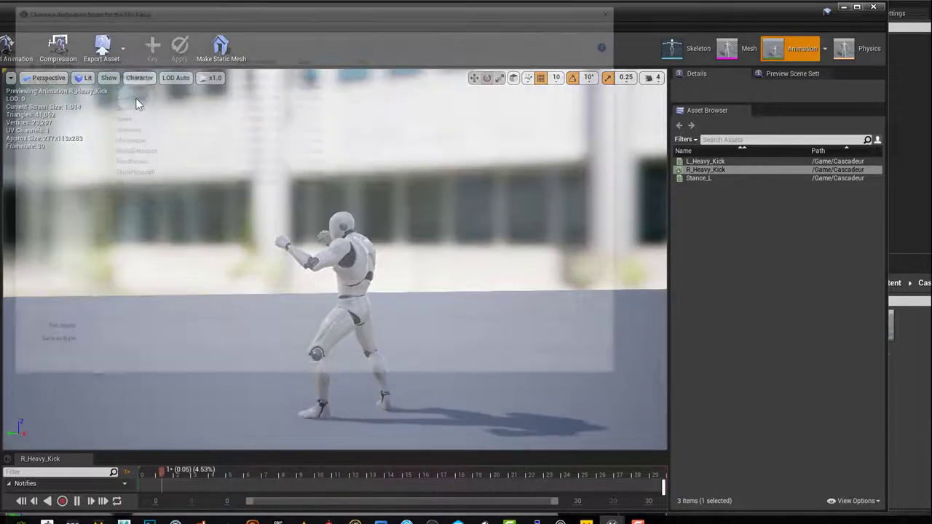
{"action": "left_click", "coordinate": [101, 51]}
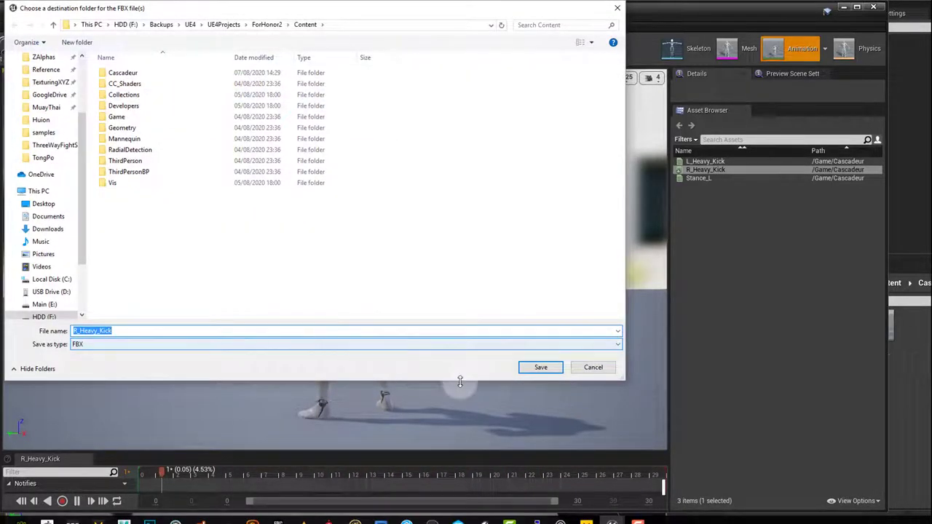
{"action": "left_click", "coordinate": [540, 366]}
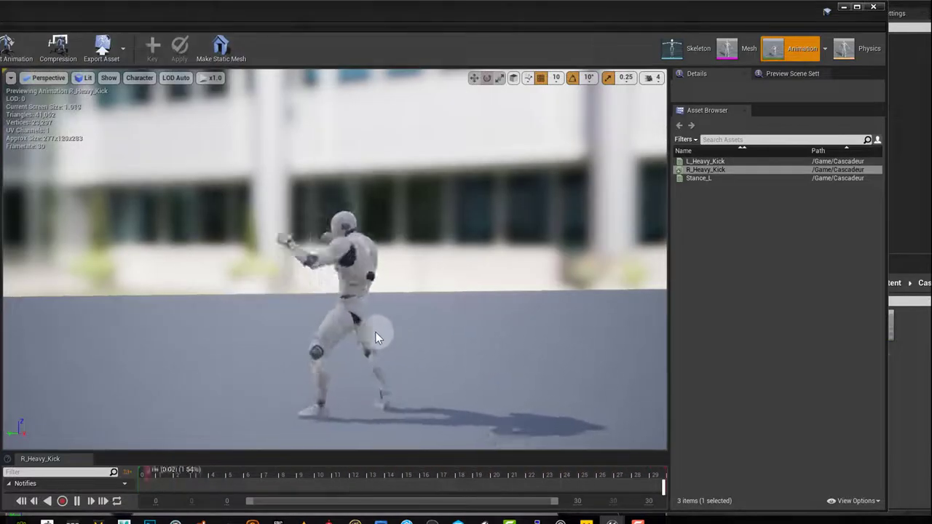